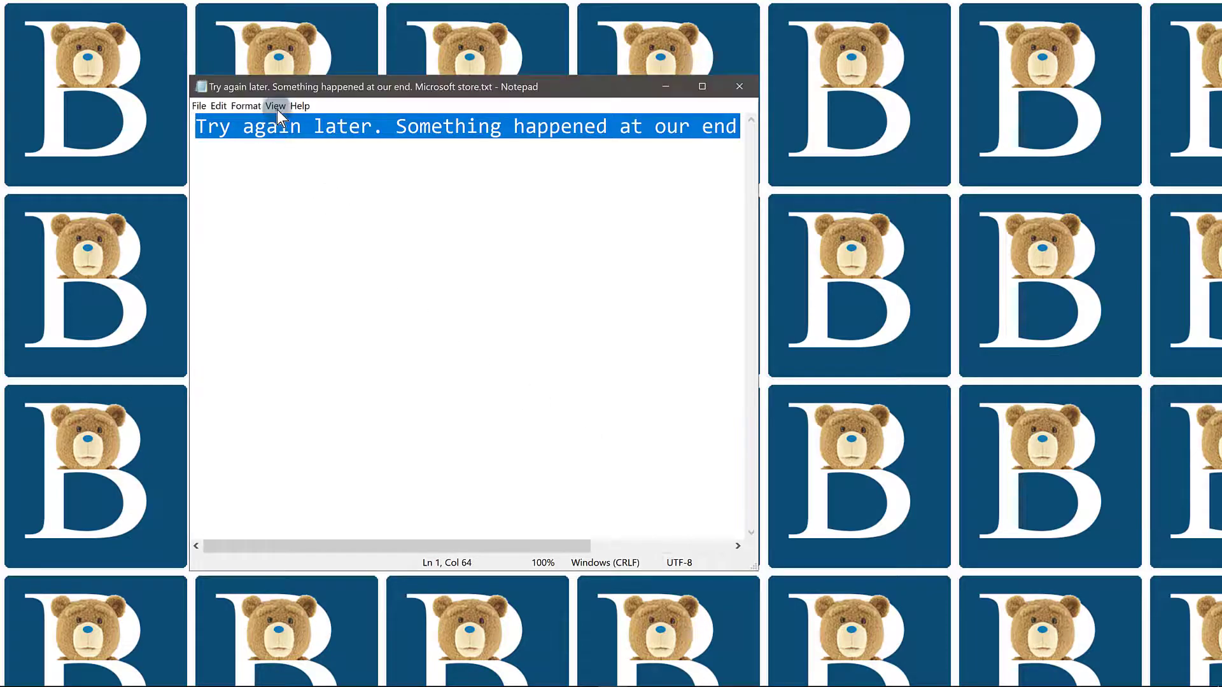
Clear the selection on the "Something happened at our end" error text in Notepad
click(349, 126)
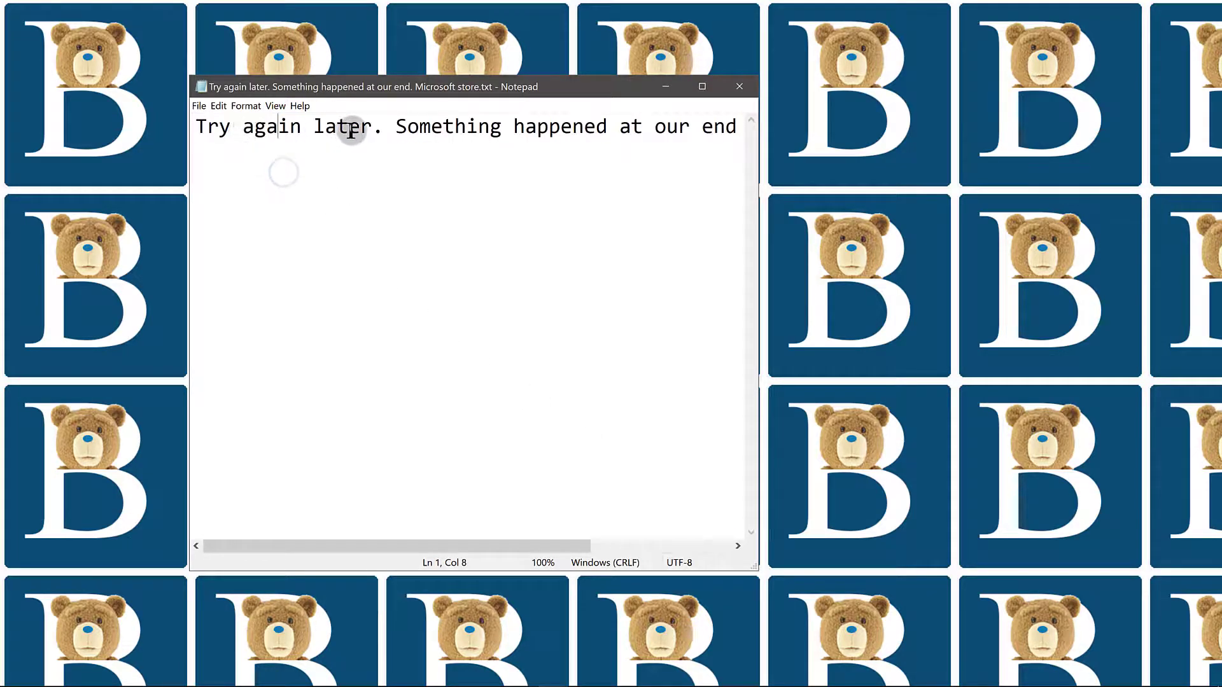
mouse_move(671, 136)
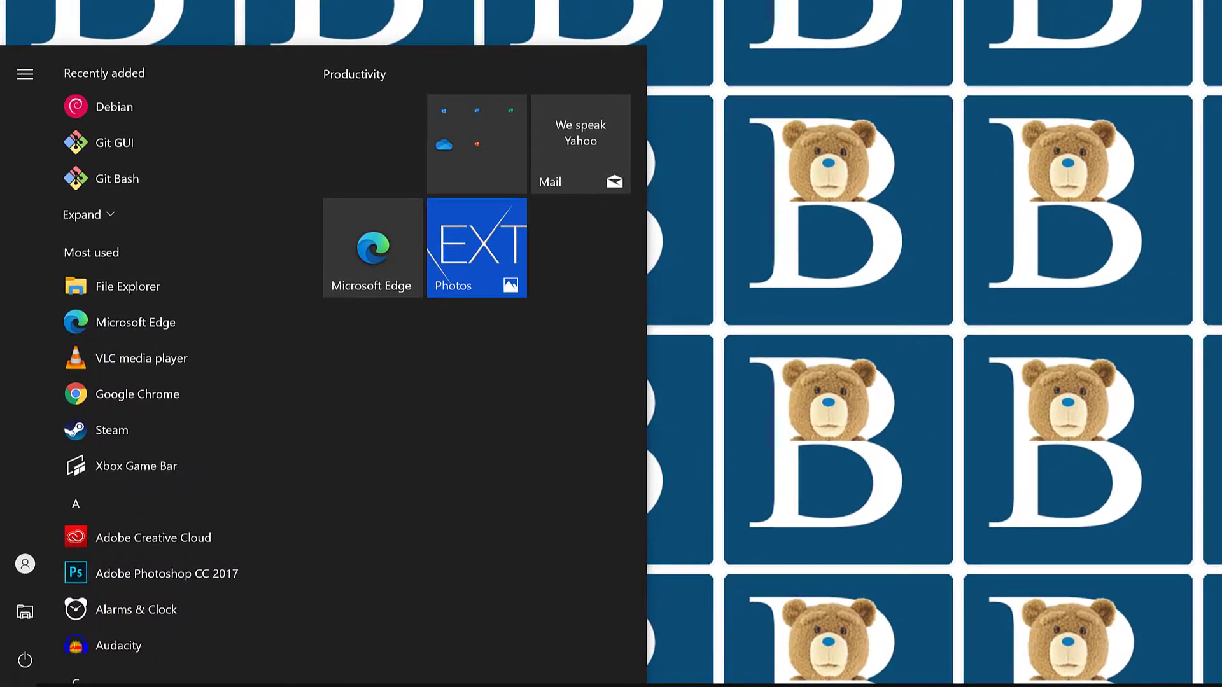
Search 'ser' in Start and launch the Services app from the results
text(ser)
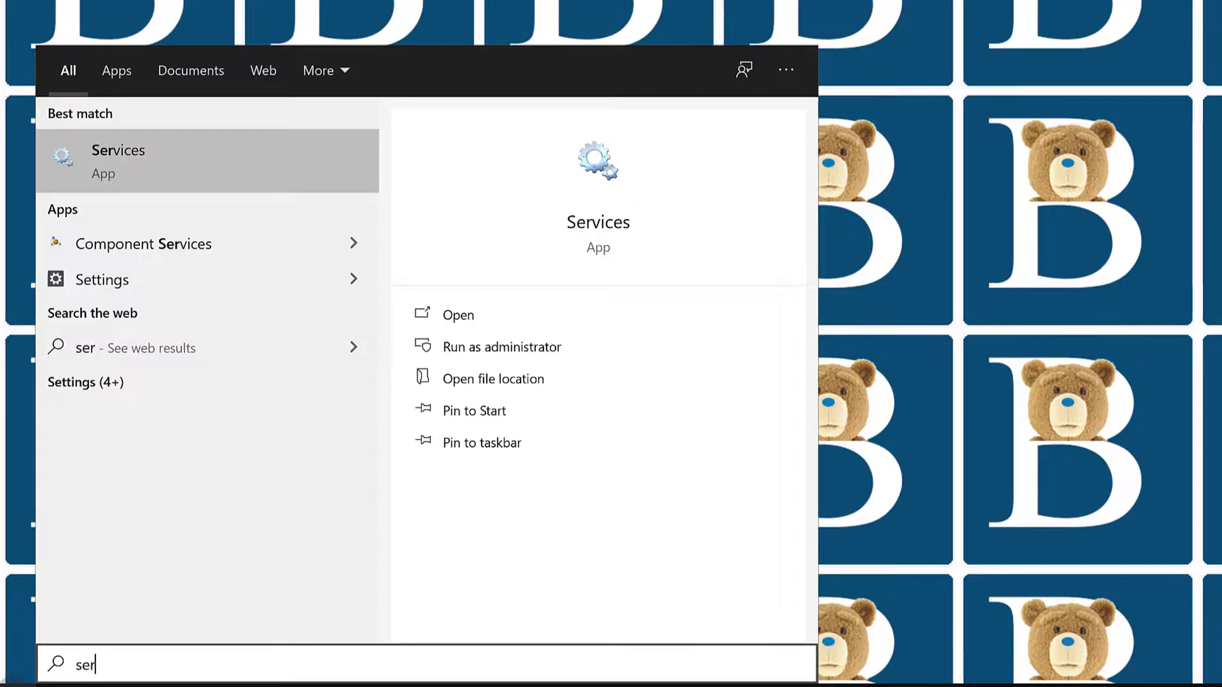
click(458, 314)
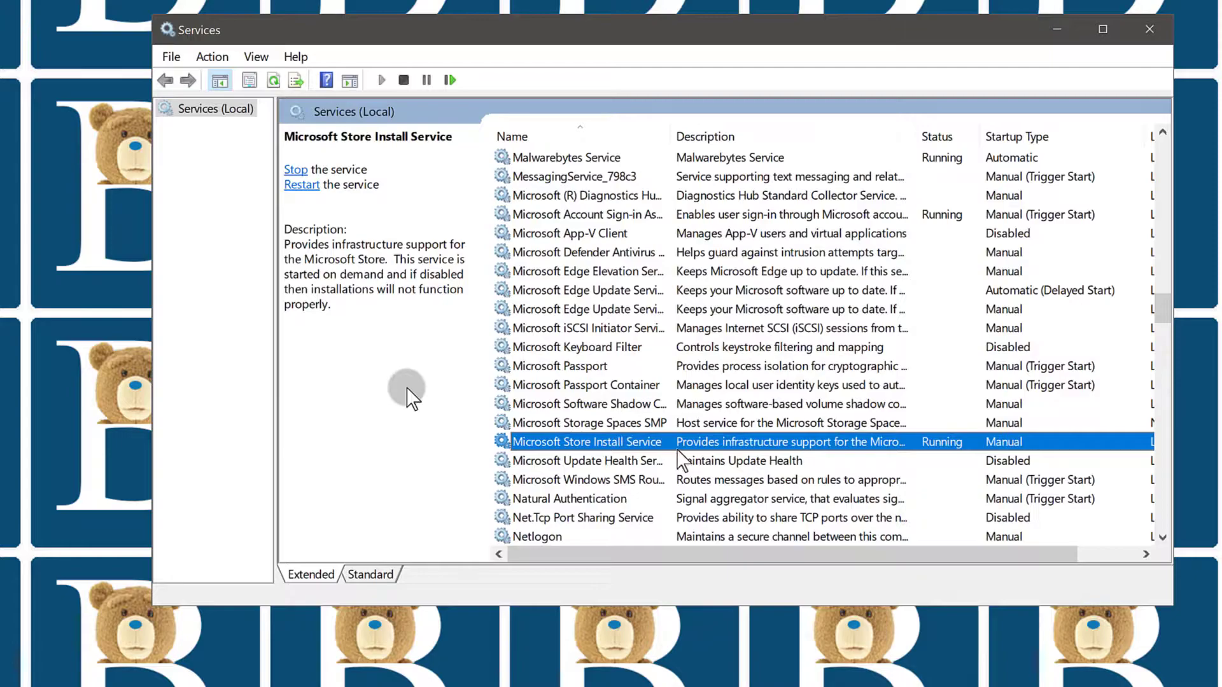
scroll(down, 3)
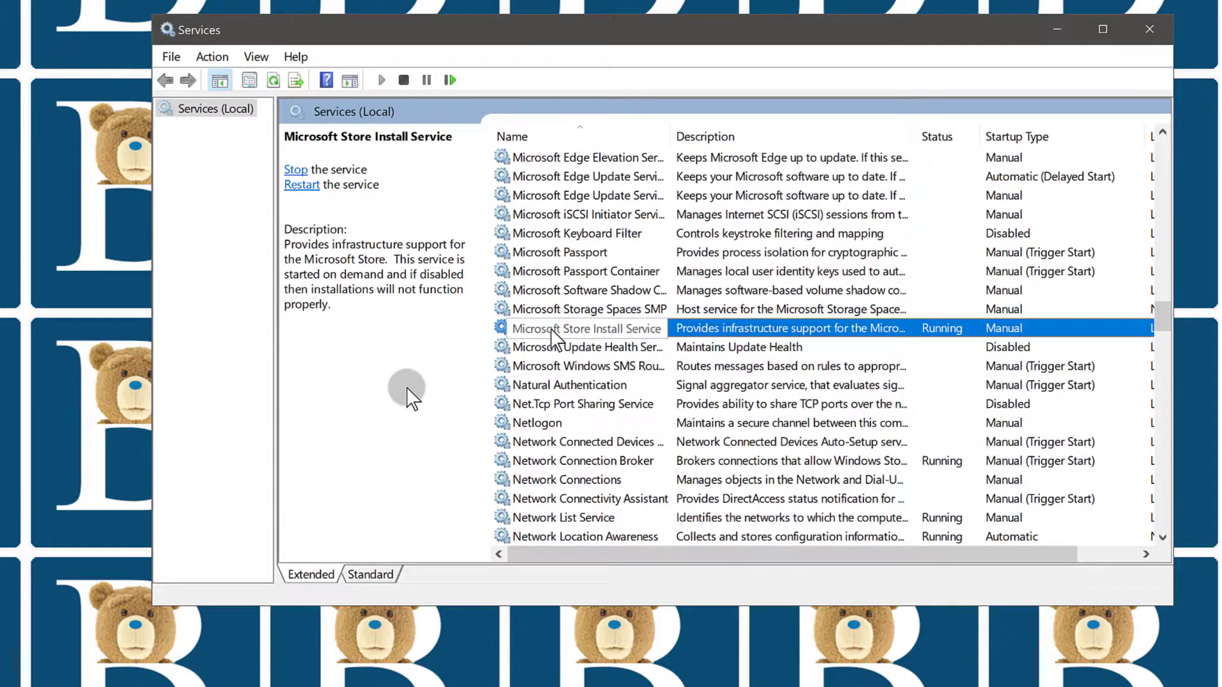
mouse_move(656, 335)
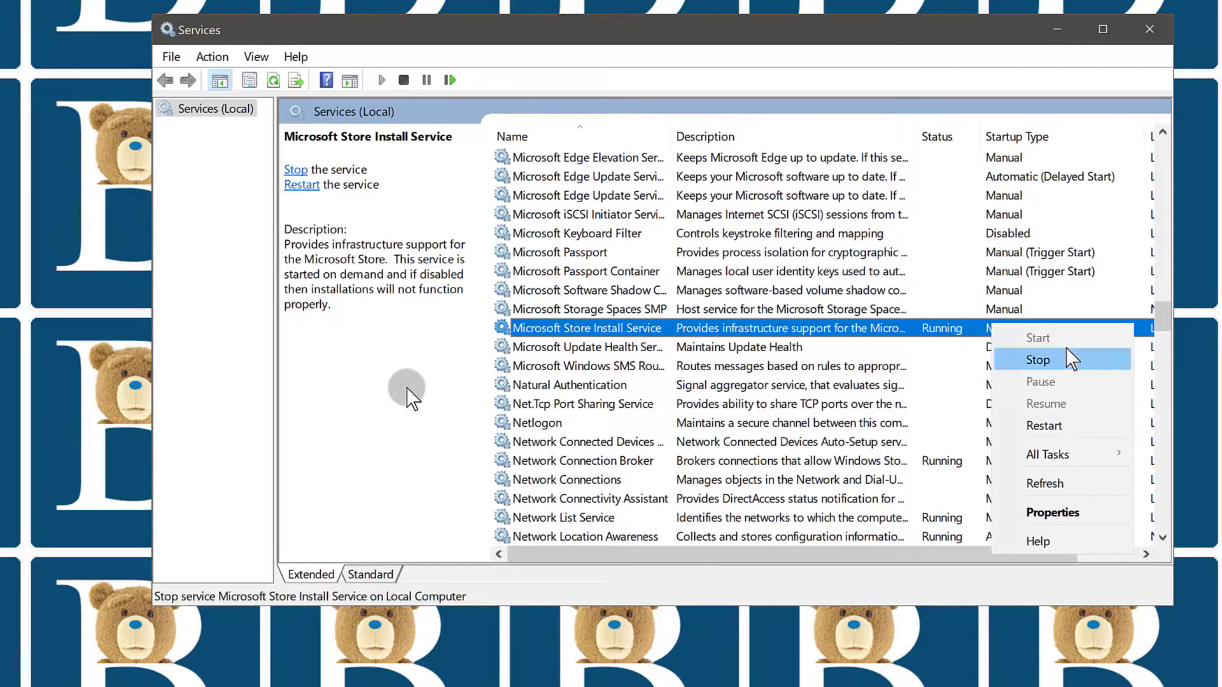
mouse_move(825, 54)
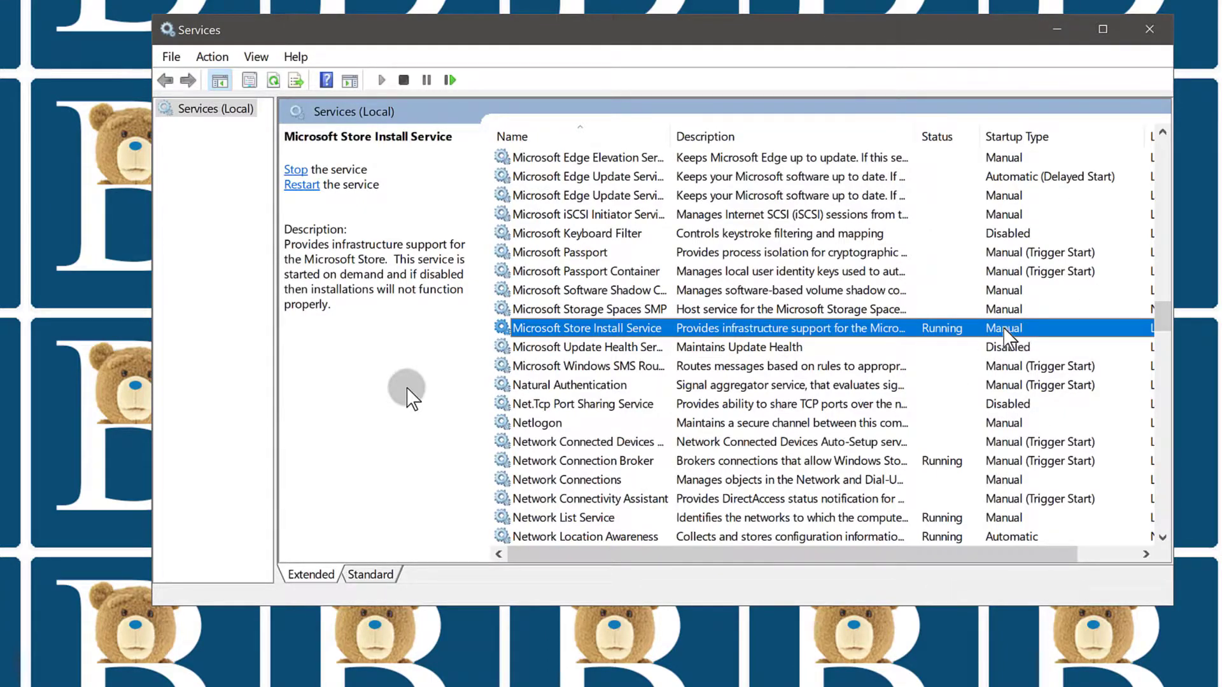
double_click(585, 327)
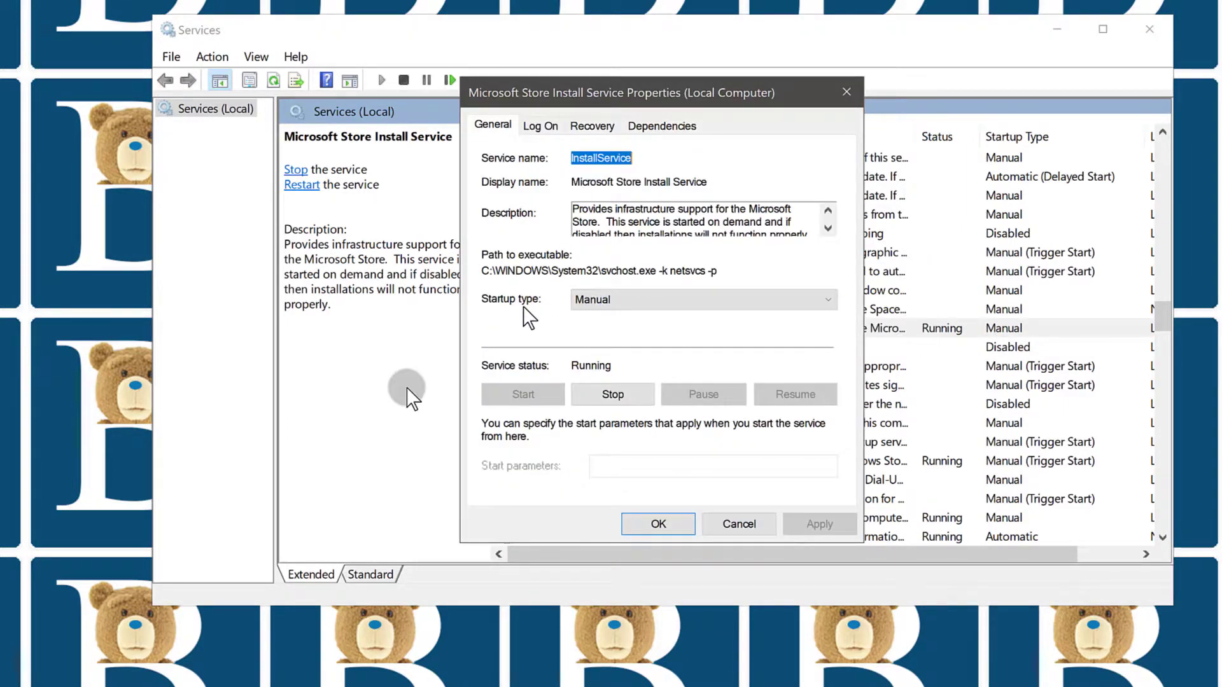
Set Microsoft Store Install Service startup type to Manual and apply it
click(702, 299)
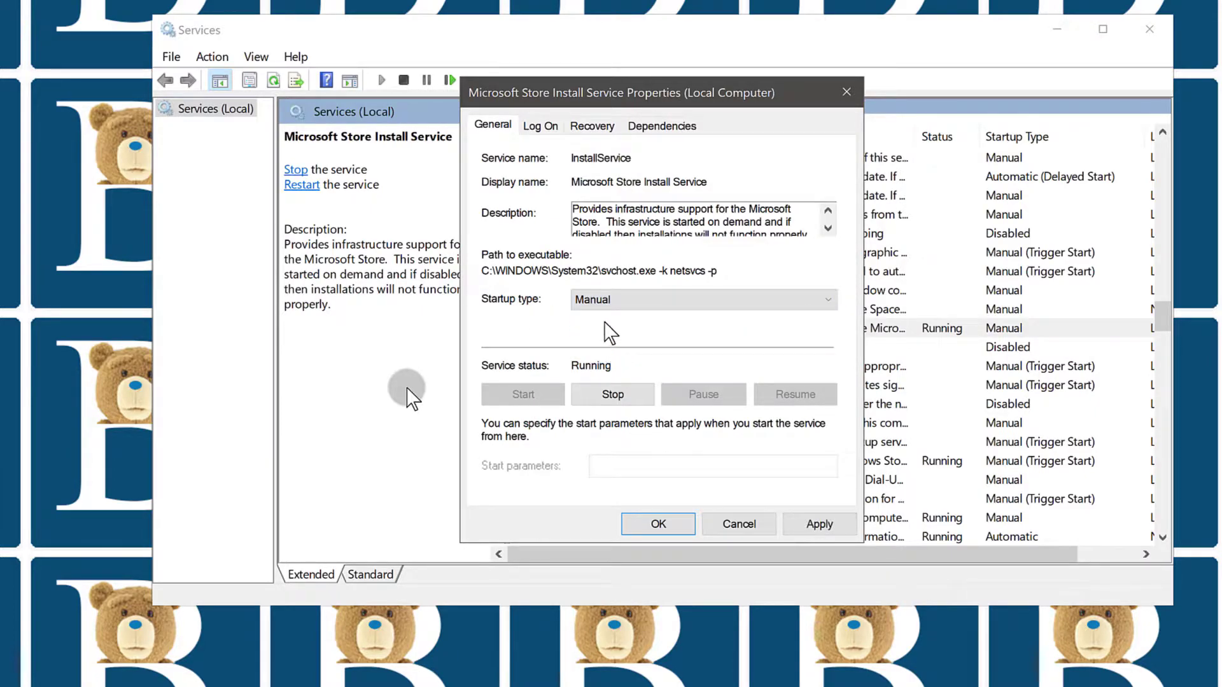
click(701, 299)
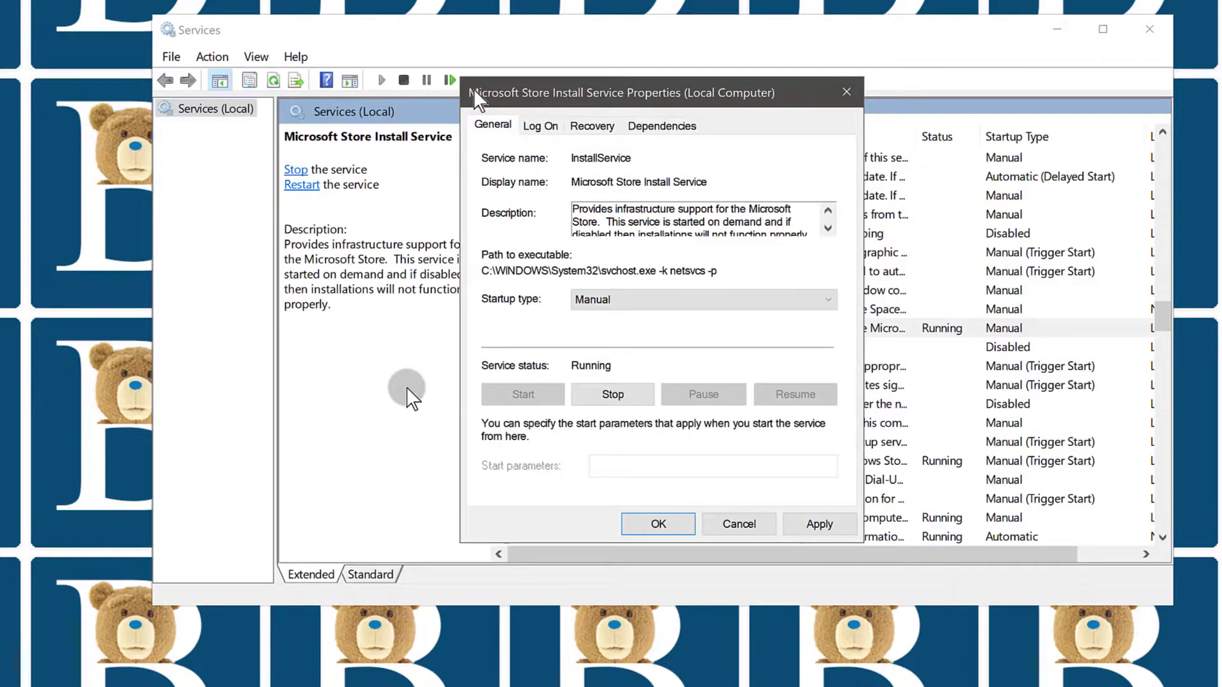
click(701, 299)
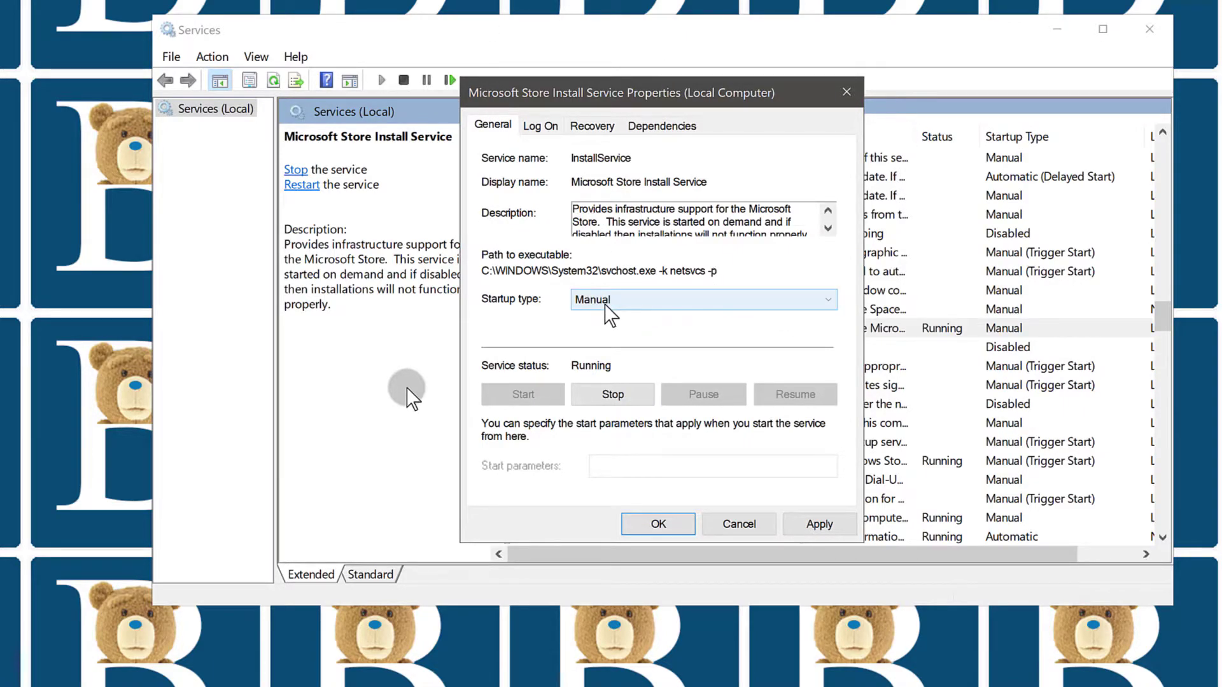
click(701, 299)
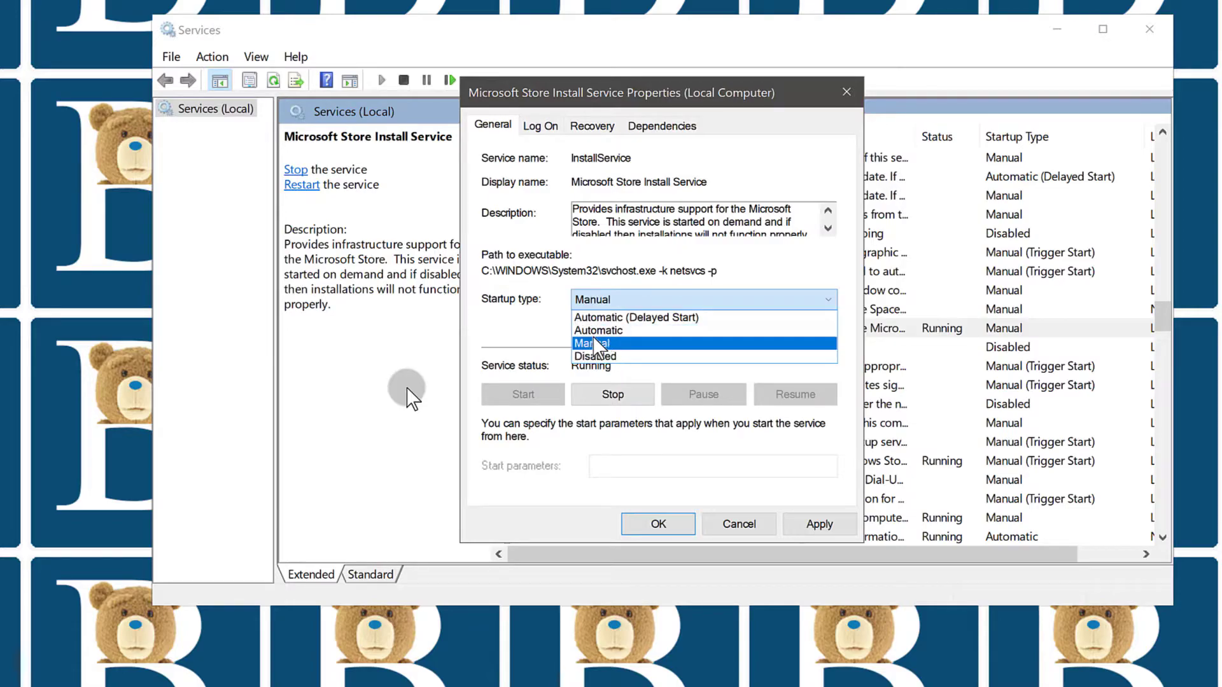
click(593, 343)
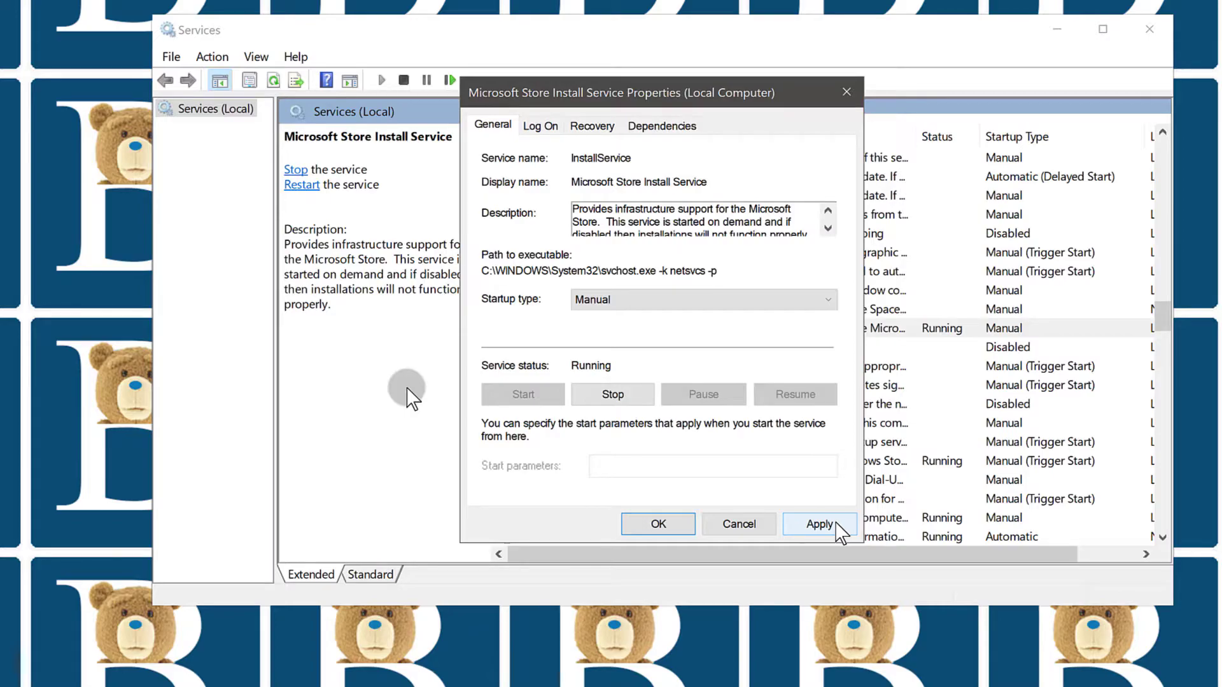
click(819, 523)
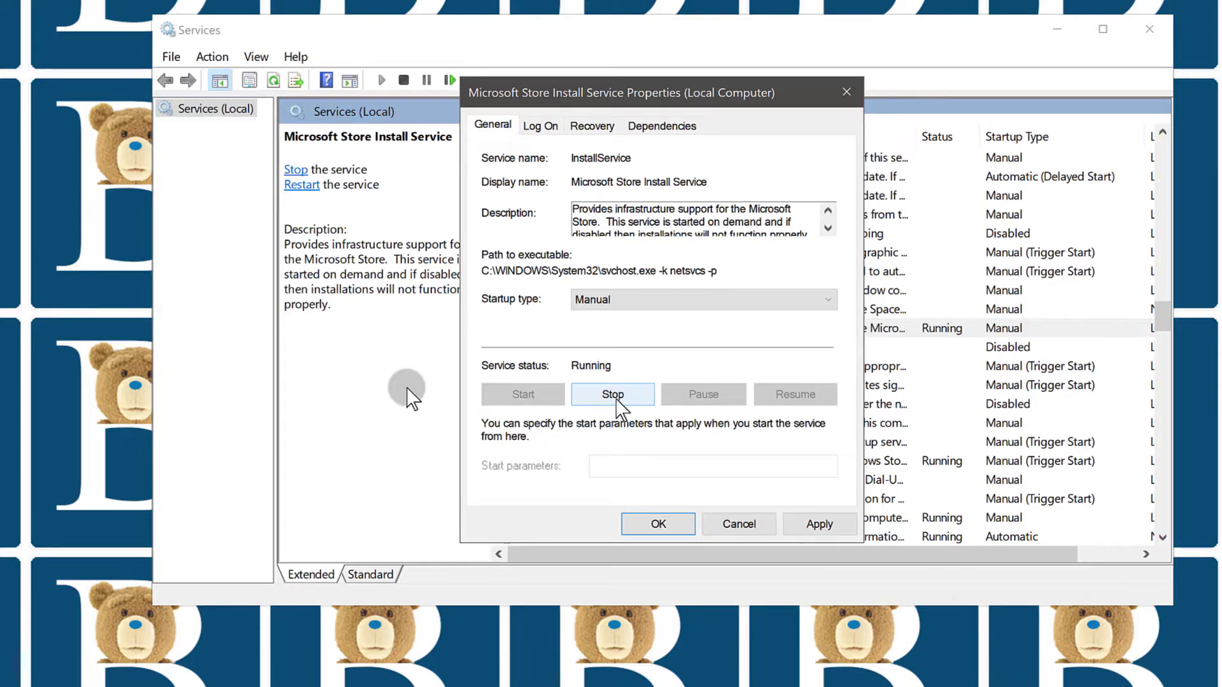
Recheck the startup type list and confirm the properties with OK
click(702, 300)
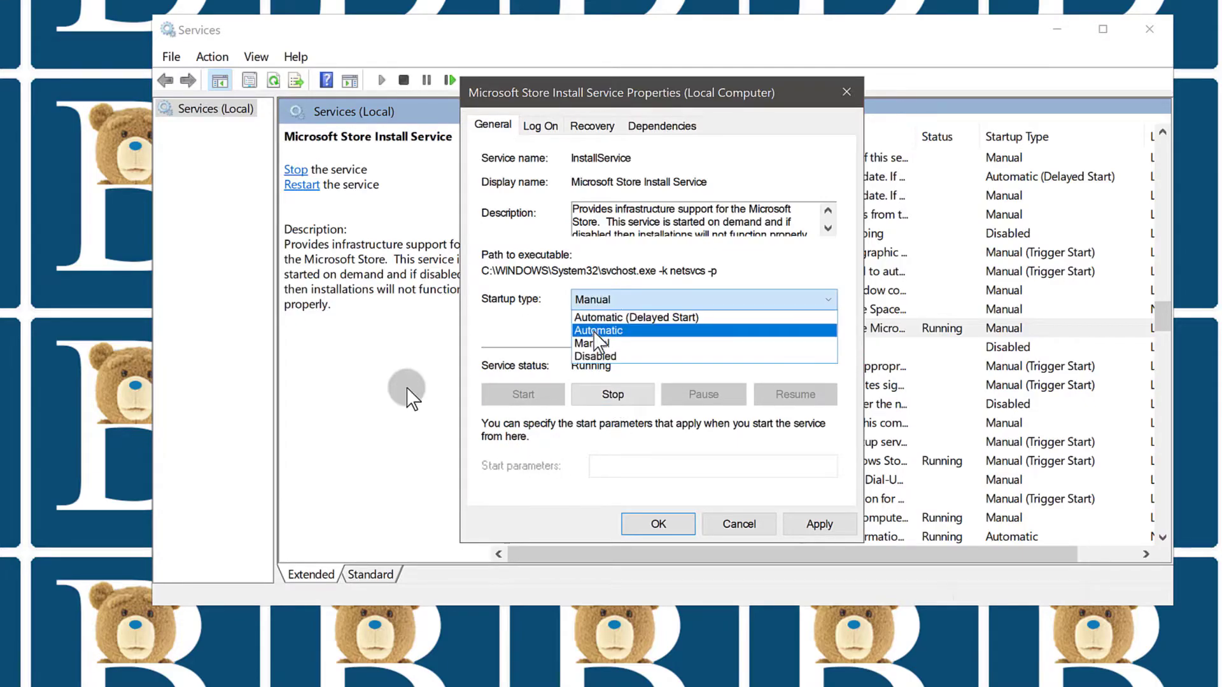
mouse_move(596, 356)
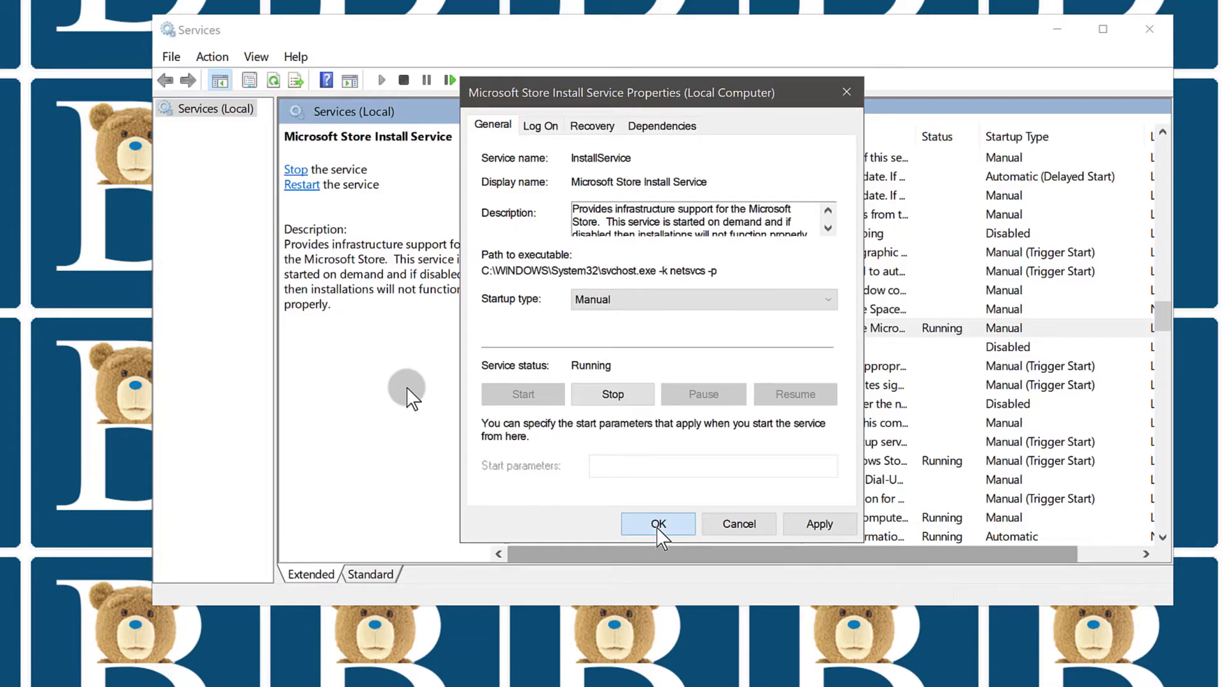
click(657, 523)
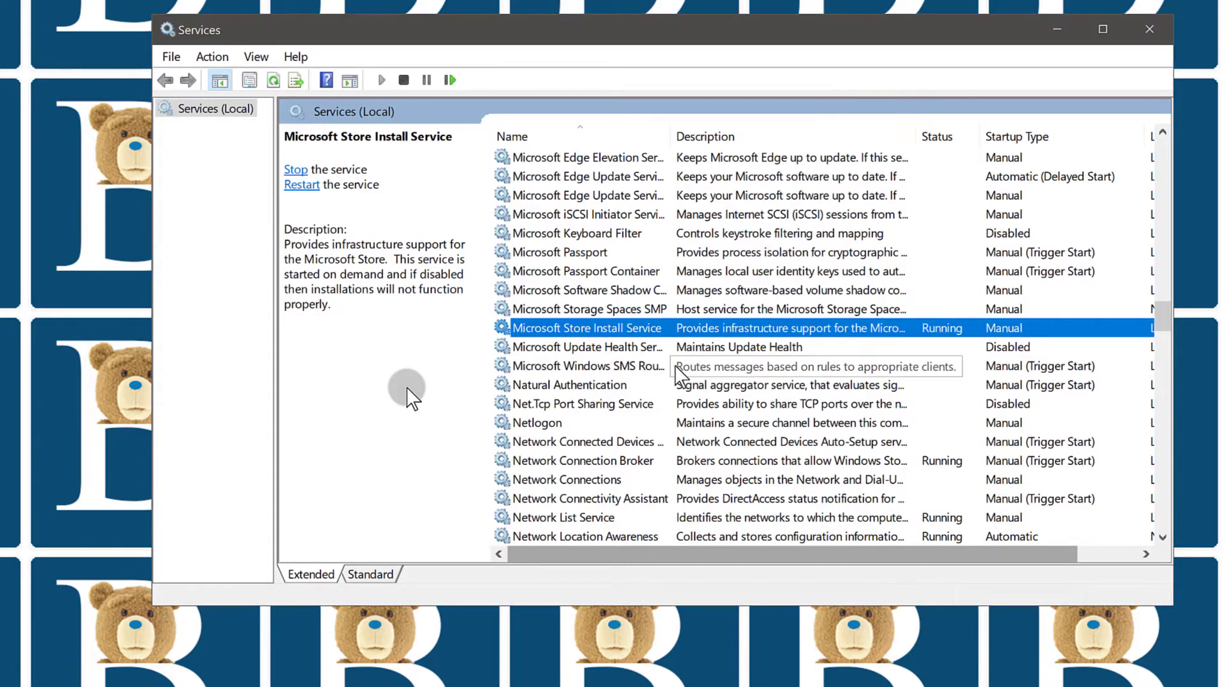